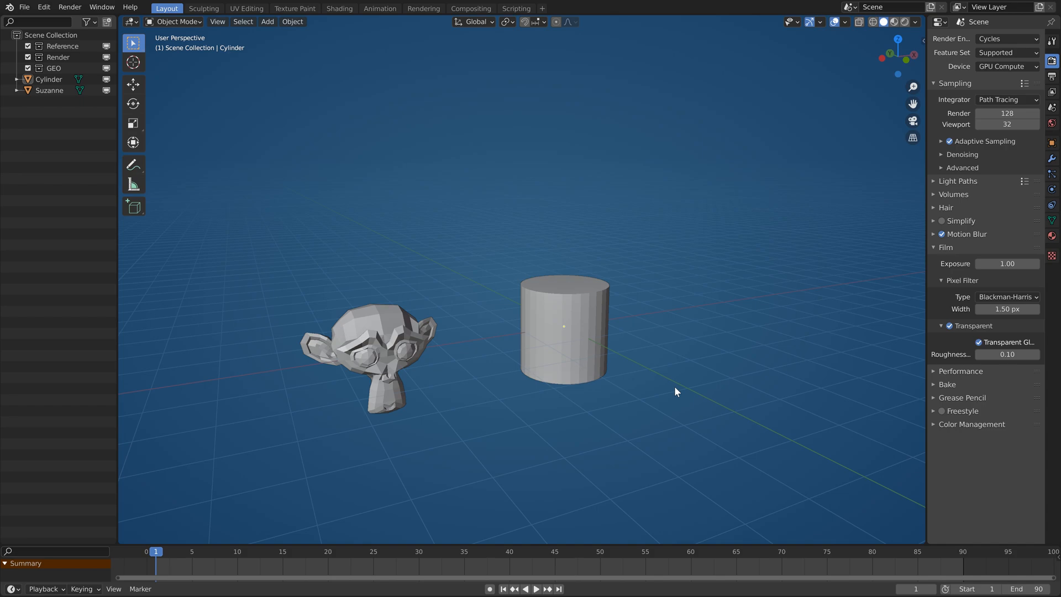
{"action": "mouse_move", "coordinate": [392, 364]}
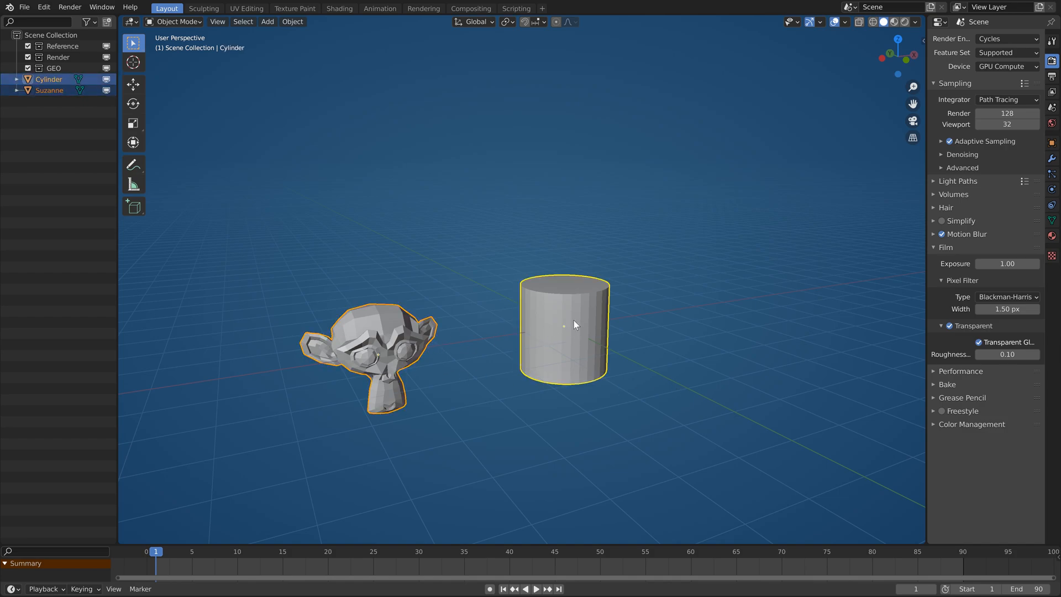
Array six Suzanne copies over 360 degrees around the cylinder via Circular Array
{"action": "right_click", "coordinate": [573, 324]}
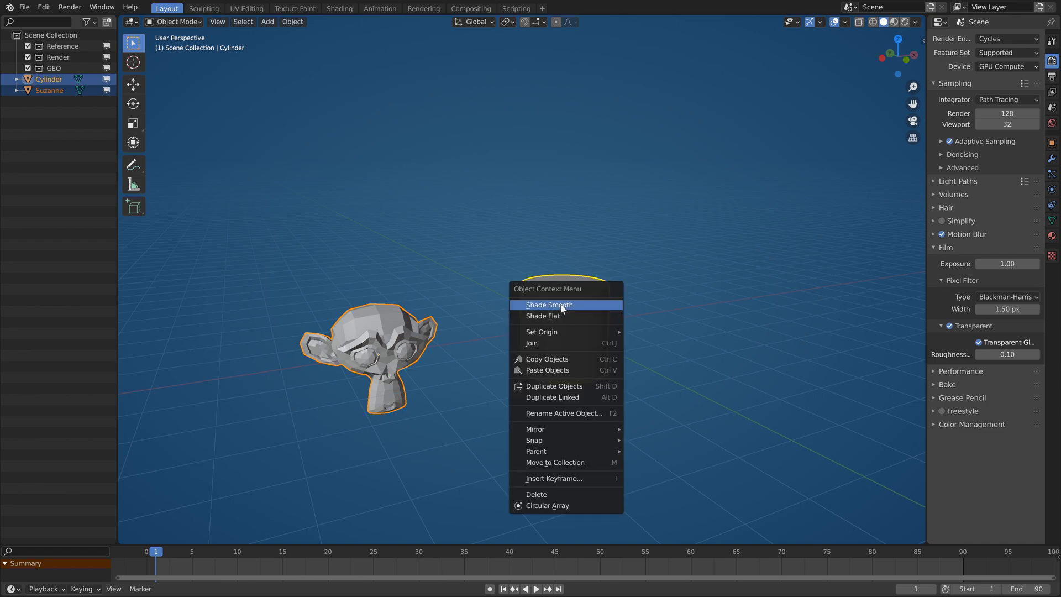
{"action": "mouse_move", "coordinate": [566, 494]}
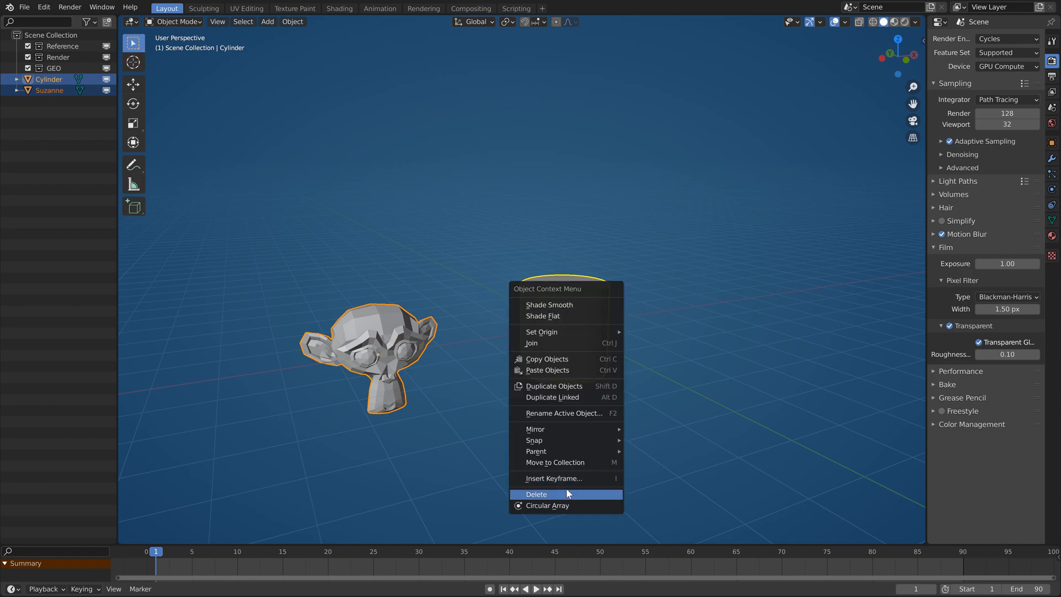
{"action": "left_click", "coordinate": [547, 505]}
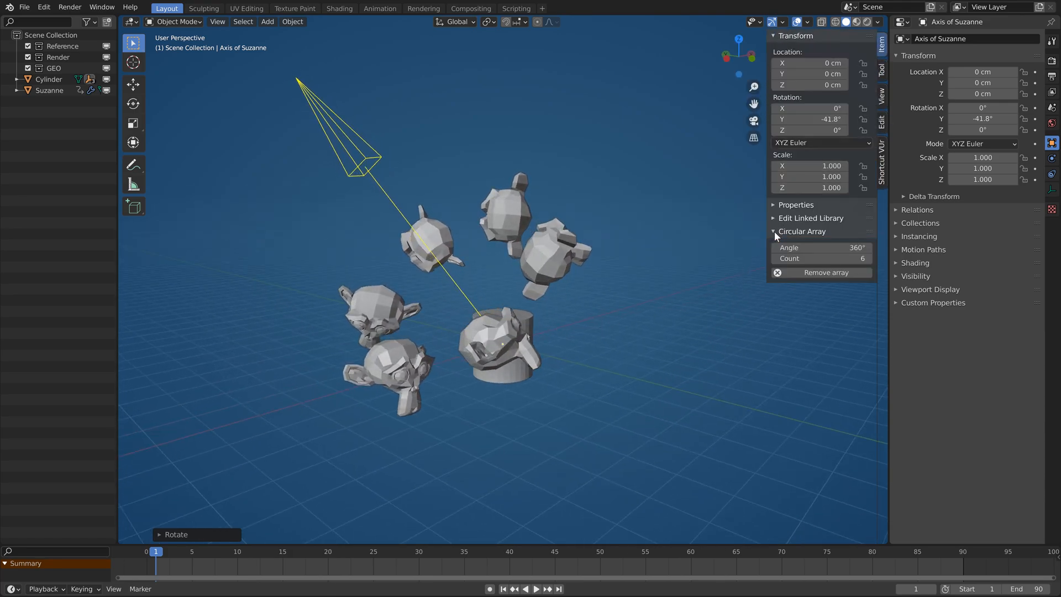
Set the array Angle to 298° and Count to 30, then clear the axis rotation (Alt+R)
{"action": "left_click_drag", "start_coordinate": [823, 247], "coordinate": [795, 246]}
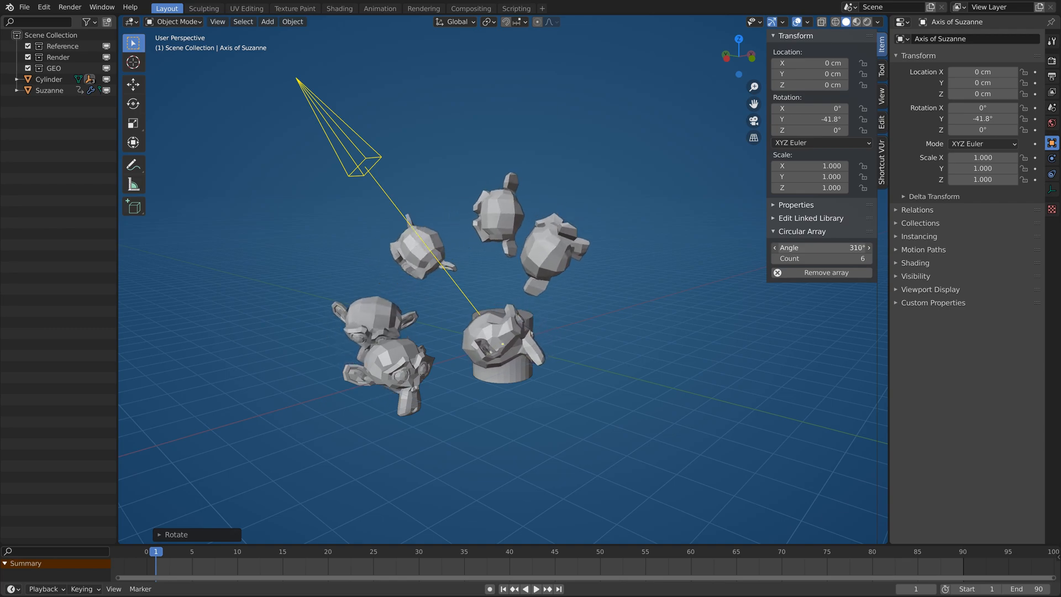
{"action": "left_click_drag", "start_coordinate": [825, 247], "coordinate": [785, 247]}
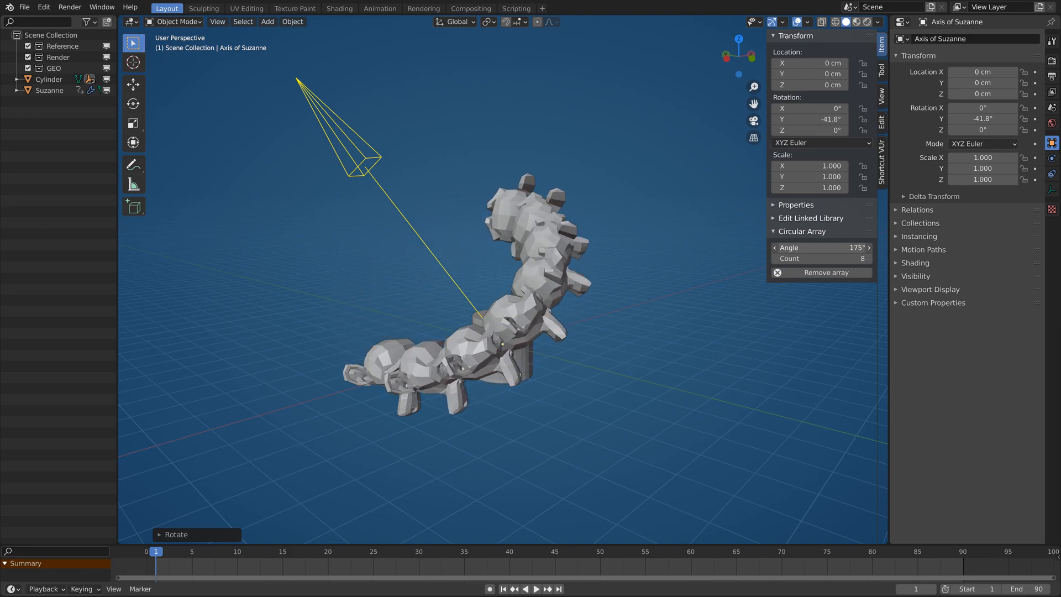
{"action": "left_click", "coordinate": [821, 258]}
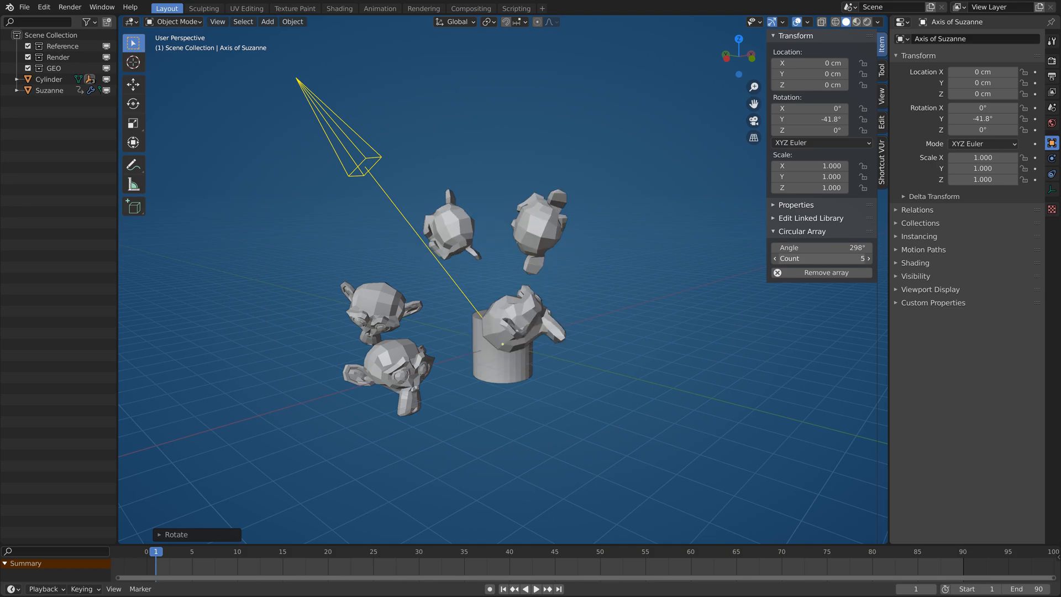
{"action": "left_click", "coordinate": [869, 257]}
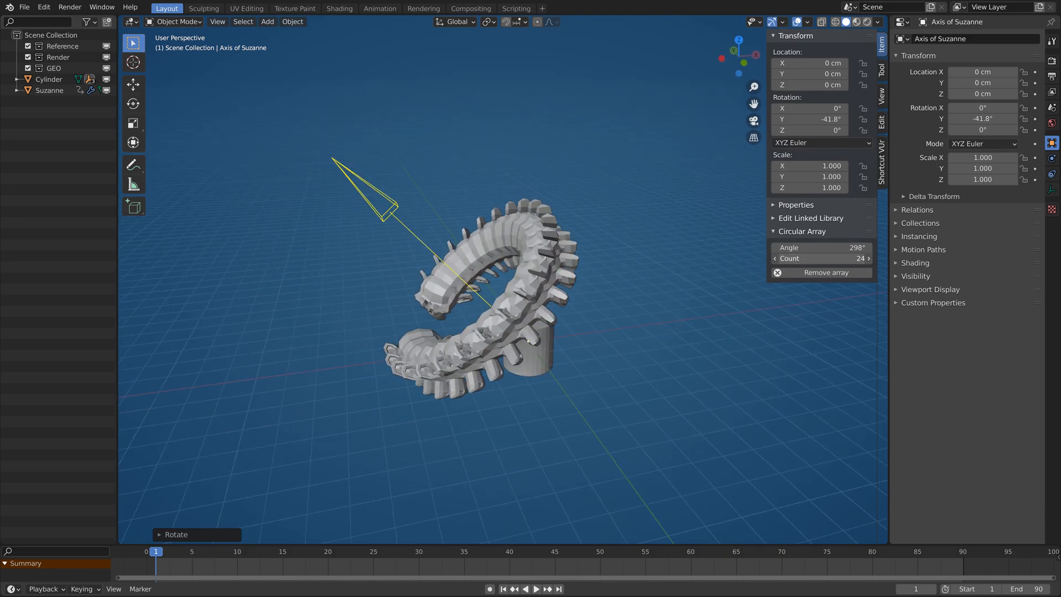
{"action": "left_click", "coordinate": [813, 257]}
{"action": "type", "text": "30"}
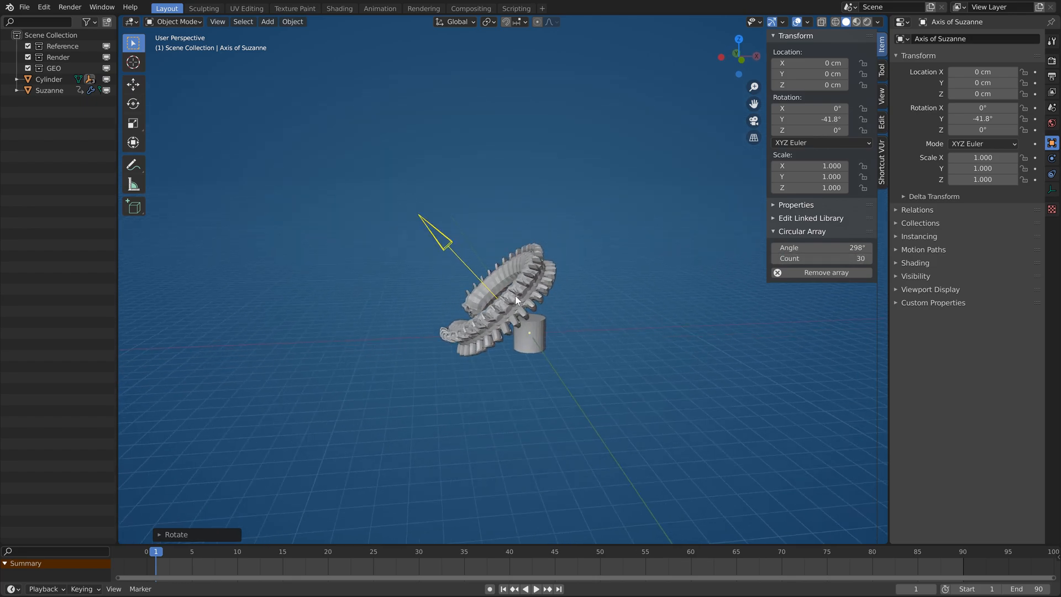
{"action": "key", "text": "alt+r"}
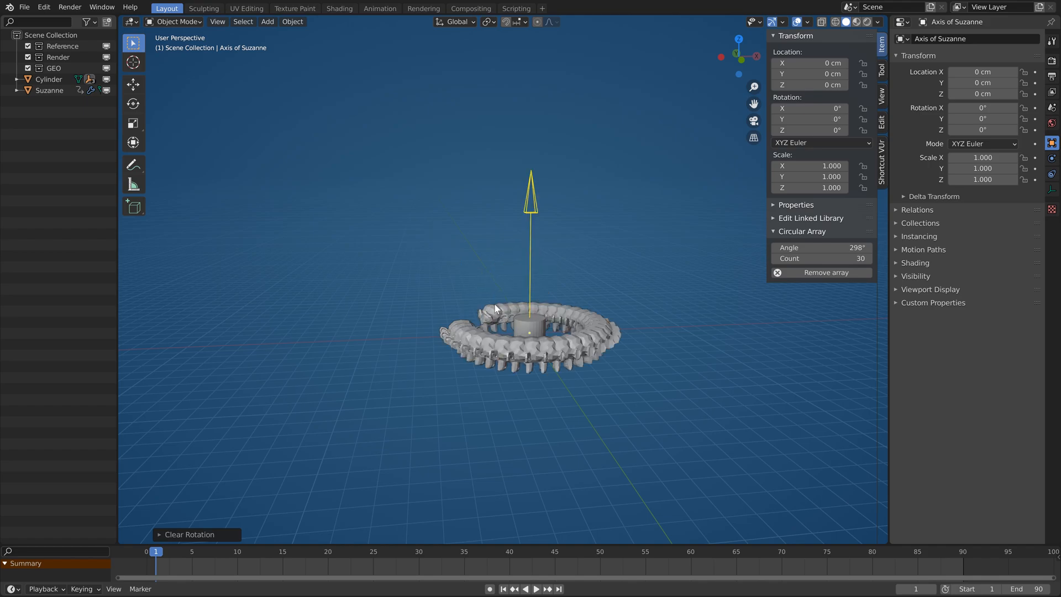
Add a cube and array the Suzanne ring nine times radially around it
{"action": "left_click", "coordinate": [267, 22]}
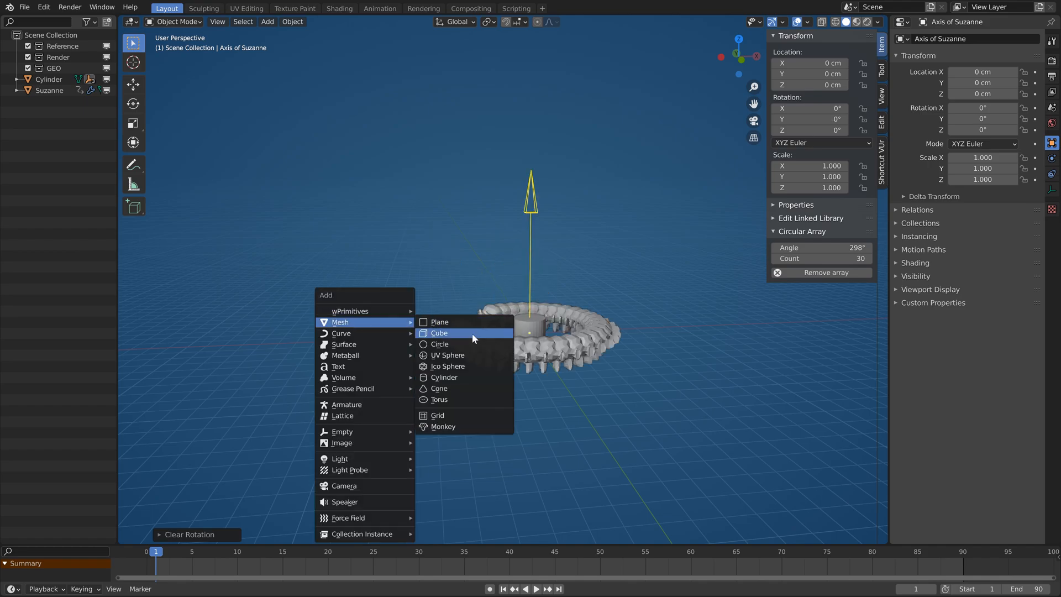
{"action": "left_click", "coordinate": [439, 333]}
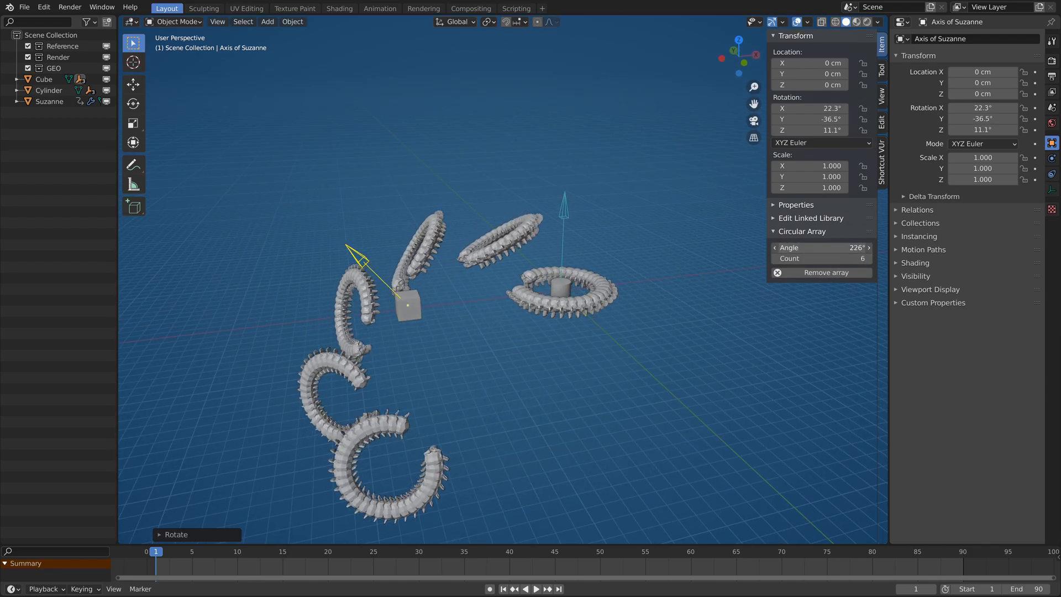
{"action": "left_click_drag", "start_coordinate": [813, 258], "coordinate": [867, 258]}
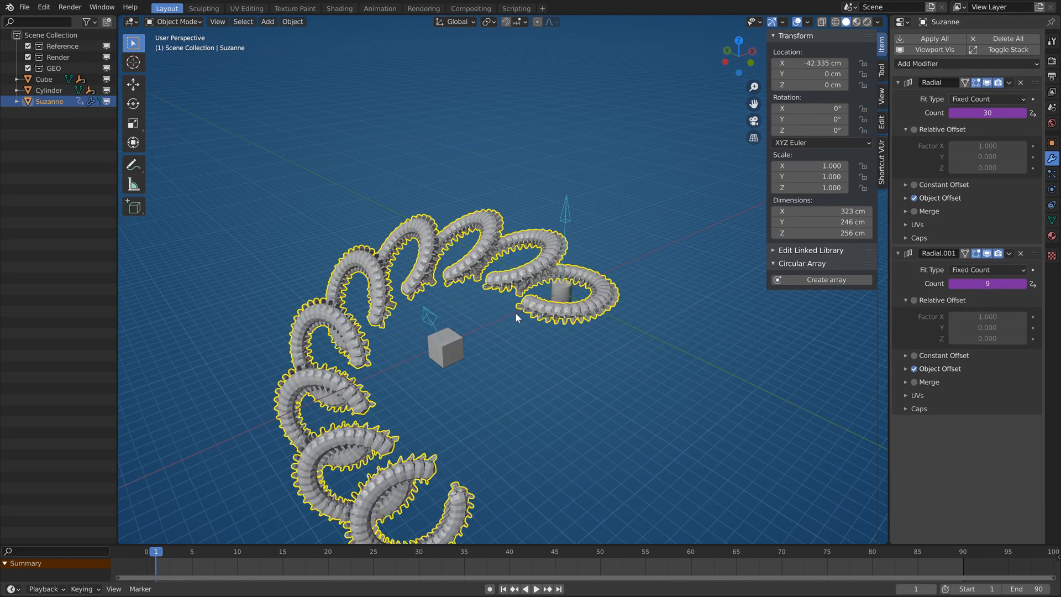
Add a cone with a Radial array of Fixed Count 6 using Object Offset
{"action": "left_click_drag", "start_coordinate": [514, 319], "coordinate": [575, 227]}
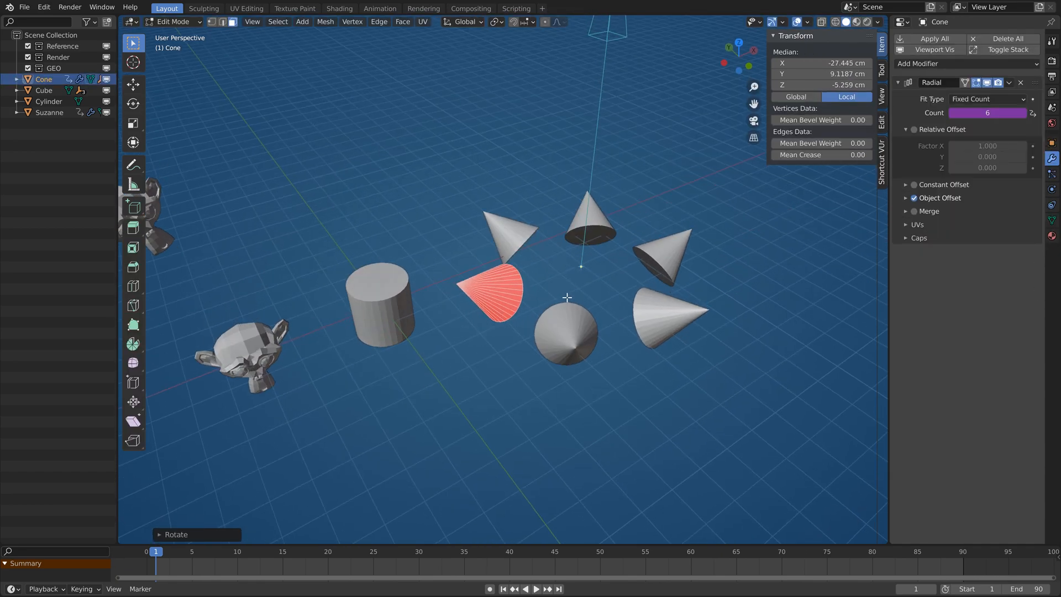
Set the cone ring to 13 copies, repeat it six times with Radial.001, and tilt the rings
{"action": "left_click", "coordinate": [173, 21]}
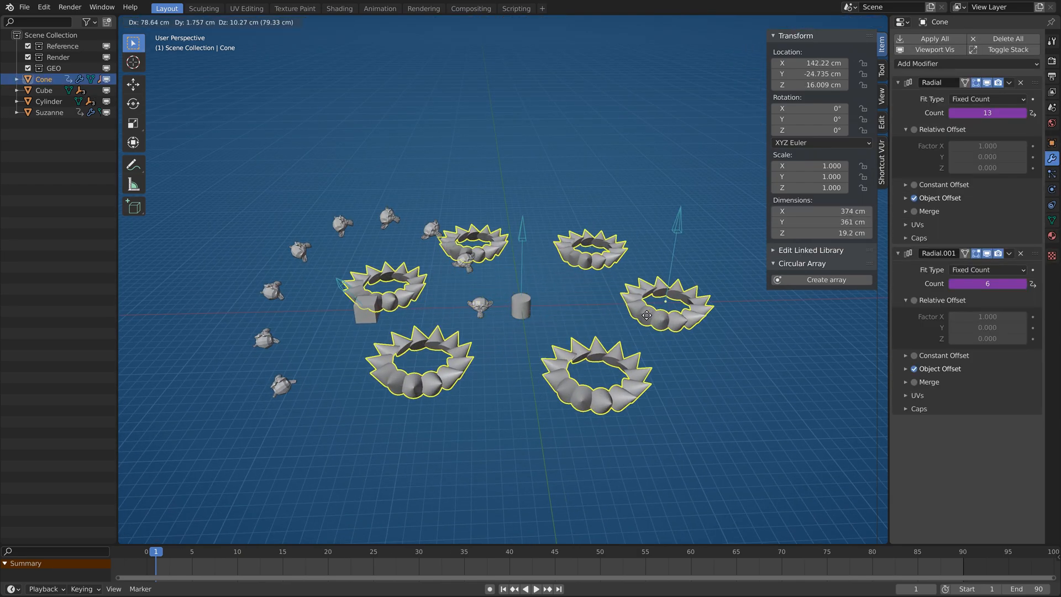
{"action": "left_click_drag", "start_coordinate": [648, 315], "coordinate": [532, 320]}
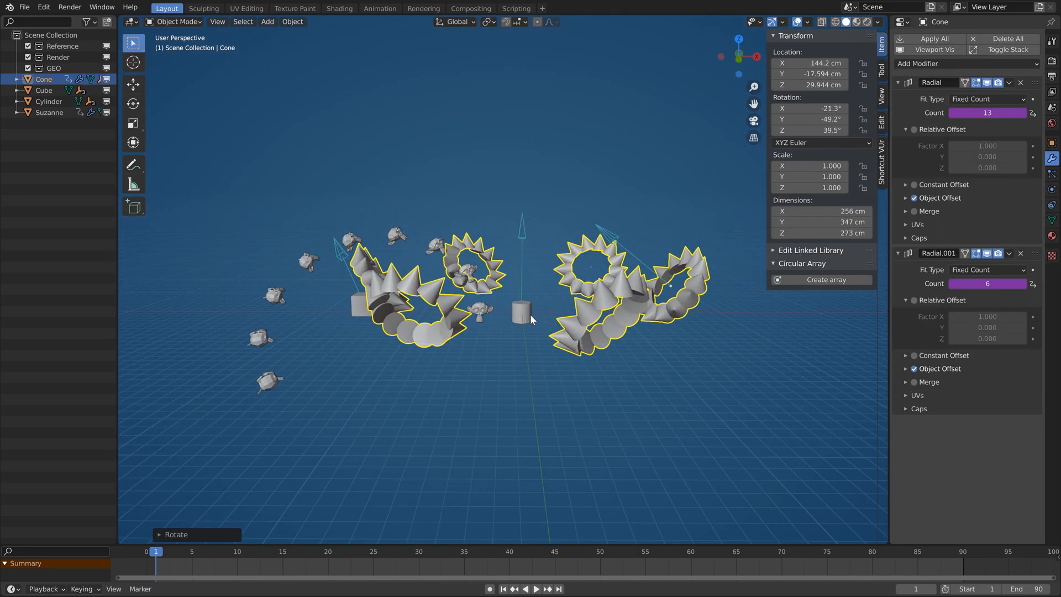
{"action": "left_click", "coordinate": [267, 21]}
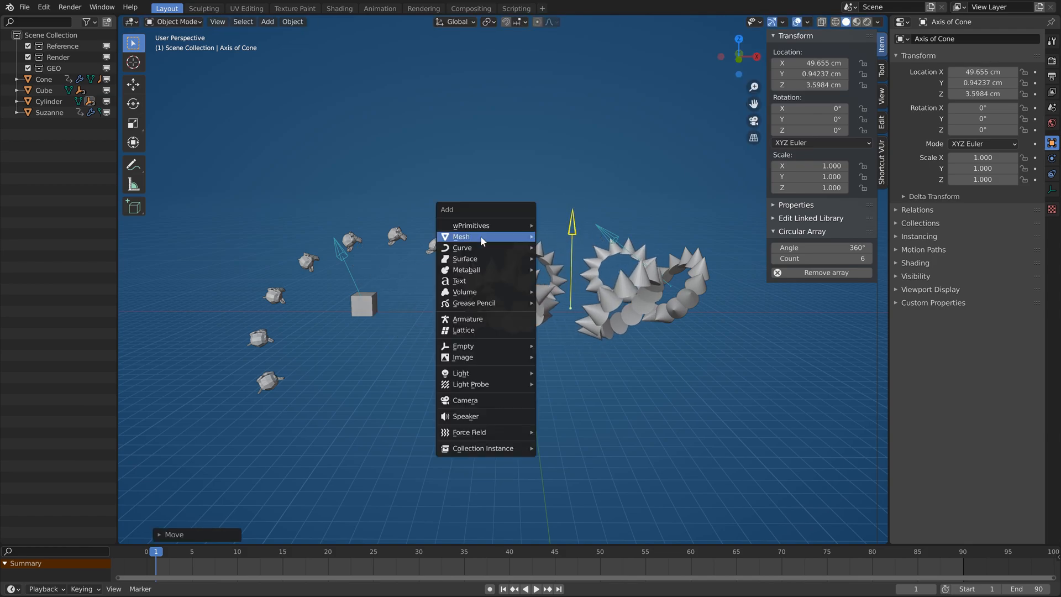